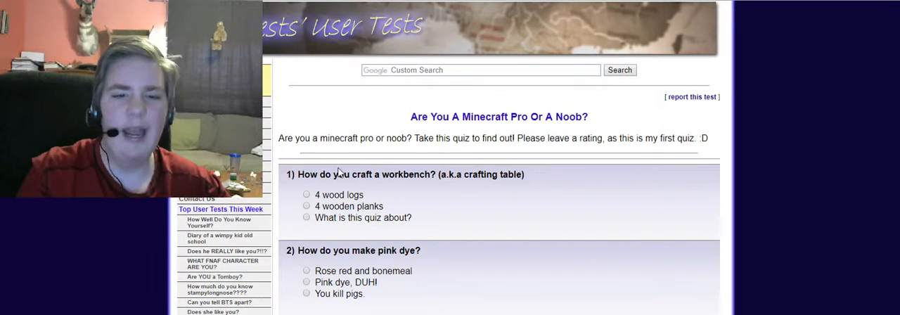
mouse_move(419, 174)
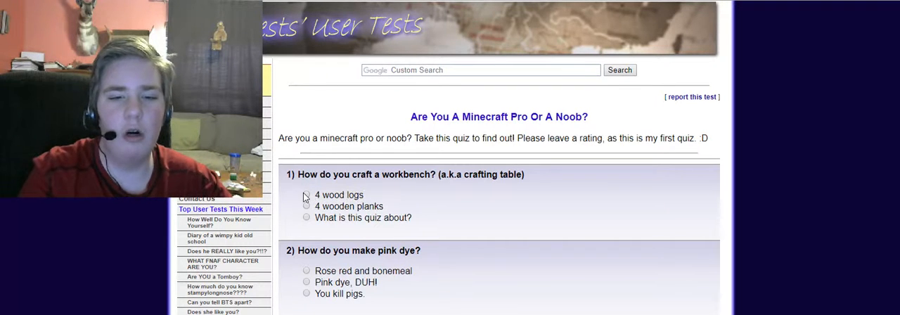
Choose '4 wood logs' for the workbench question and 'Rose red and bonemeal' for pink dye.
left_click(307, 194)
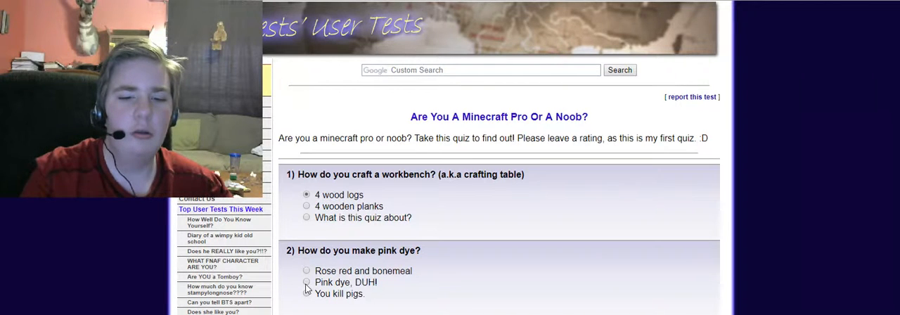
left_click(306, 270)
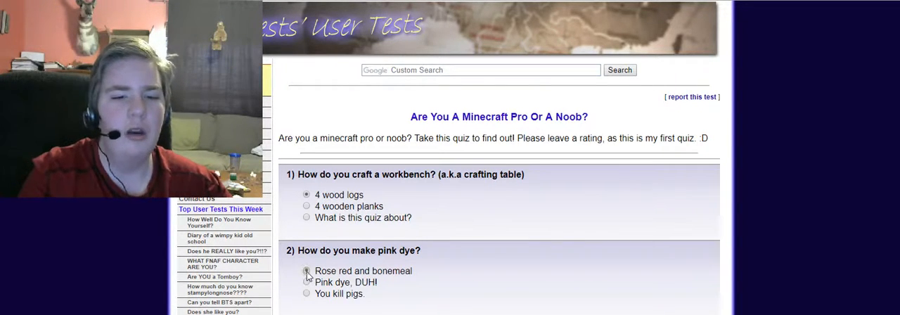
left_click(307, 270)
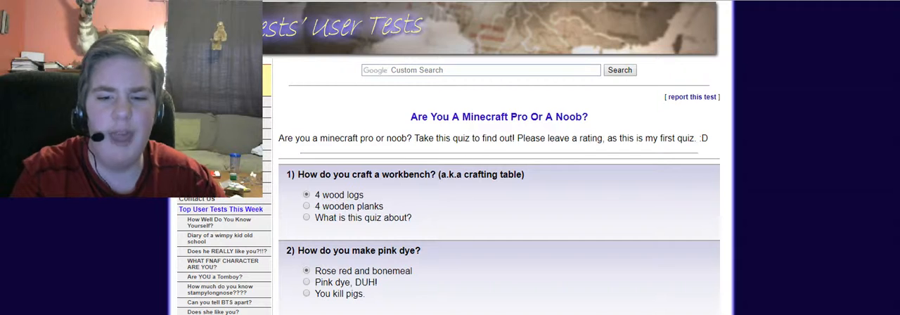
Choose 'Umm… Meow!' for hostile mobs and 'Enderdragon and Endermen' for End enemies.
scroll("down", 3)
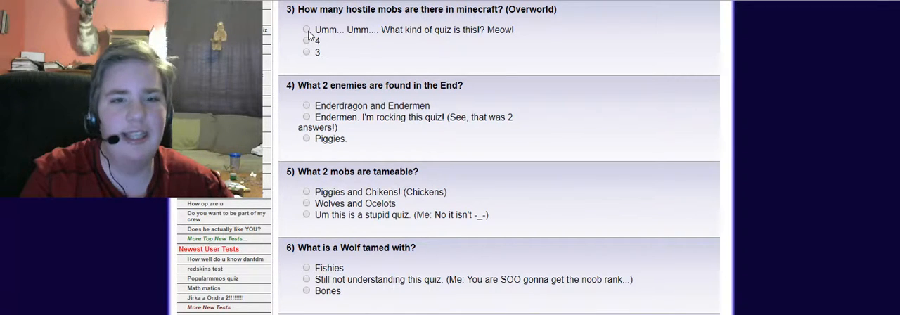
left_click(307, 29)
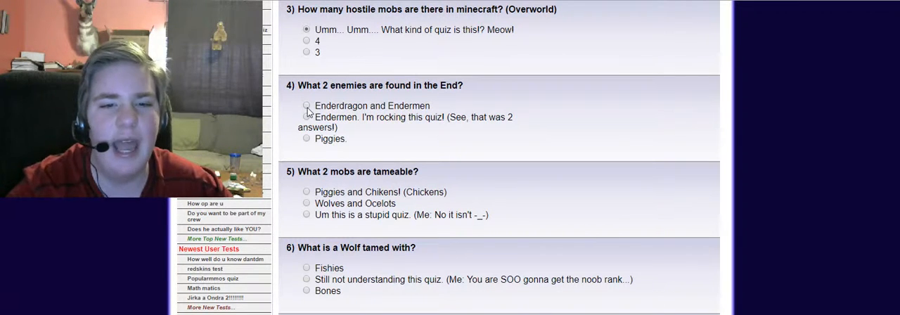
left_click(307, 106)
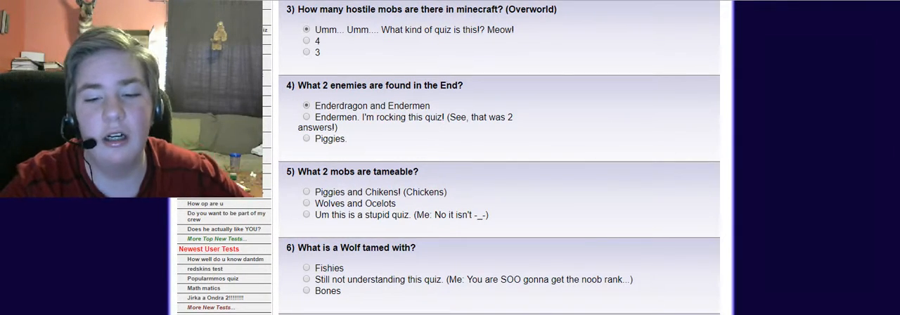
scroll("down", 3)
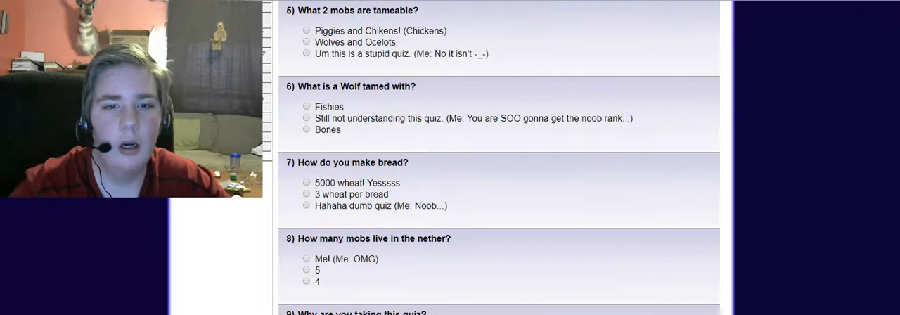
mouse_move(392, 28)
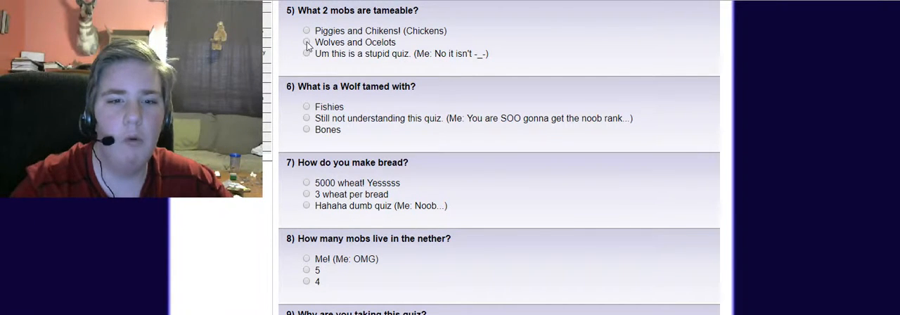
Choose Wolves and Ocelots, Bones, 3 wheat per bread, and 4 for questions 5 to 8.
left_click(307, 42)
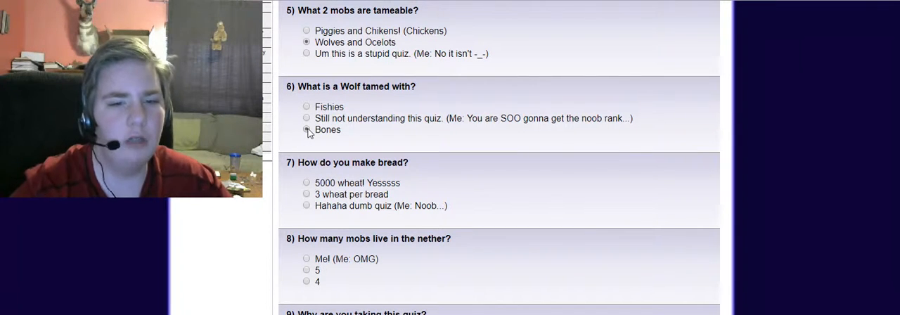
left_click(307, 129)
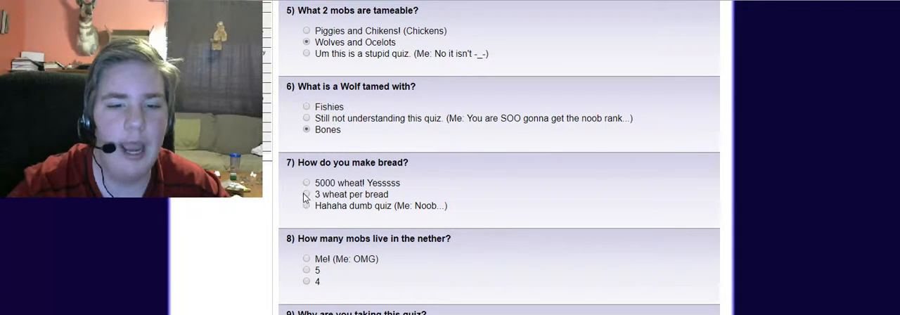
left_click(306, 194)
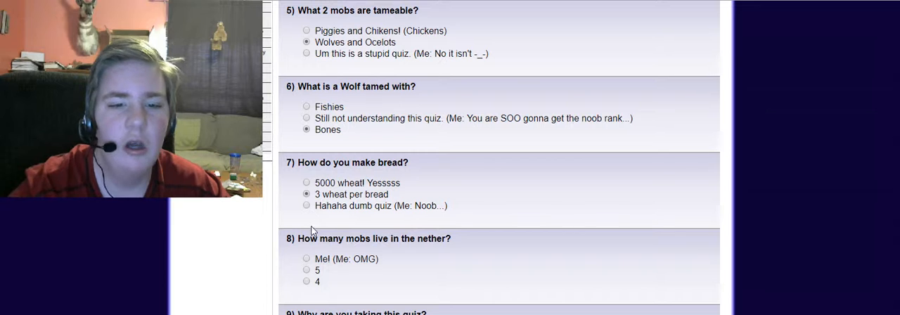
mouse_move(377, 258)
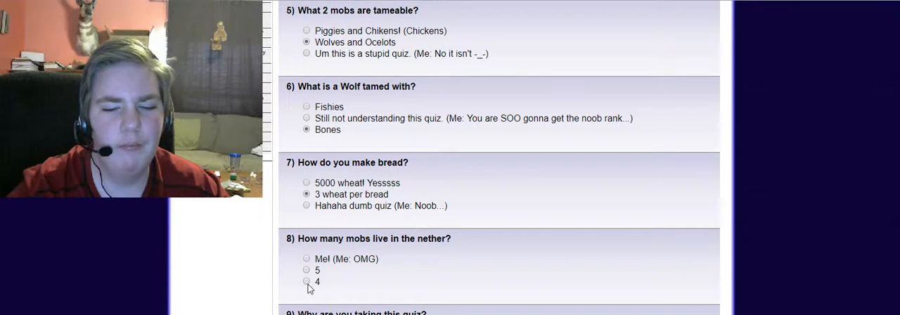
left_click(307, 282)
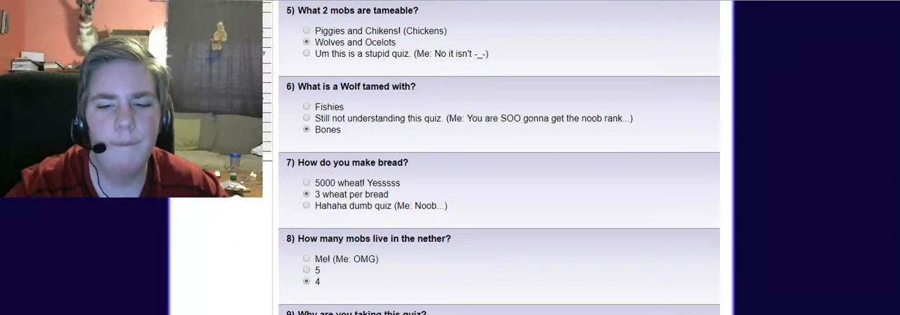
scroll("down", 3)
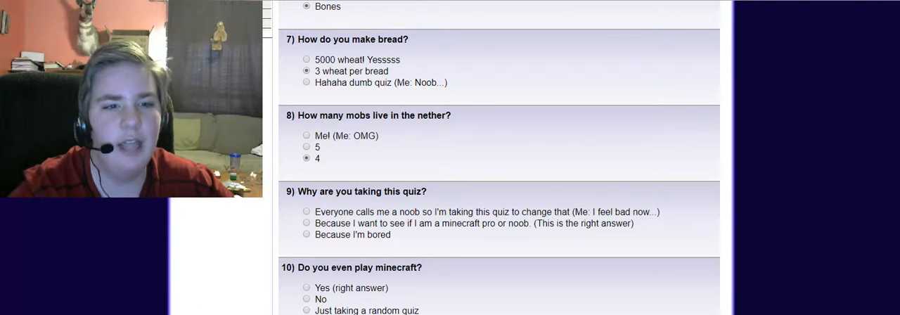
mouse_move(394, 256)
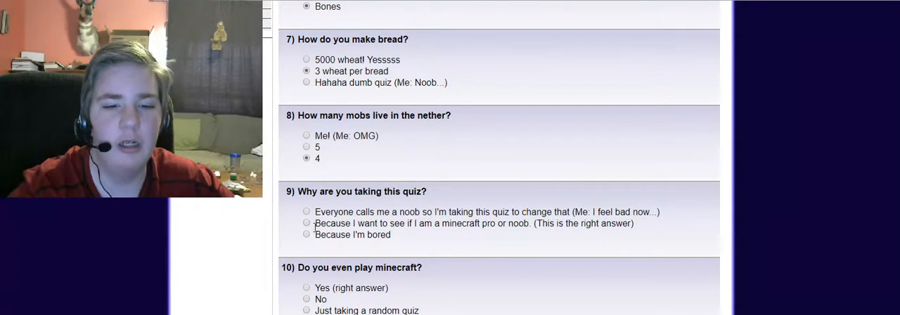
Choose 'see if I am a minecraft pro or noob' and 'Yes', finishing with the Minecraft Pro result.
left_click(307, 222)
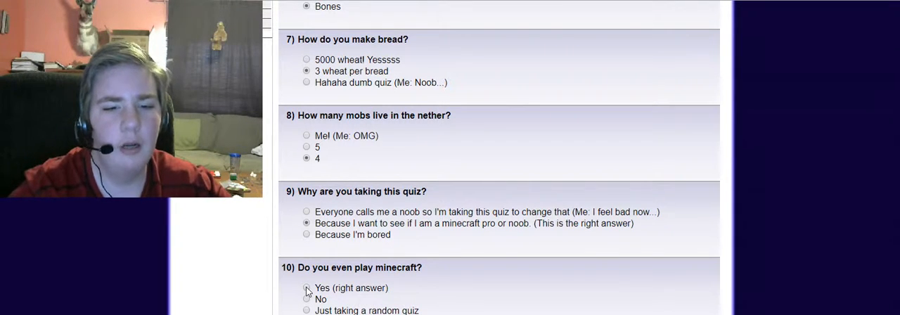
left_click(306, 287)
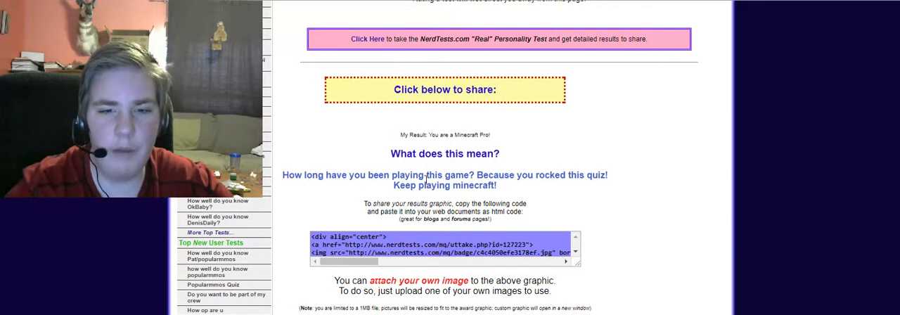
scroll("up", 3)
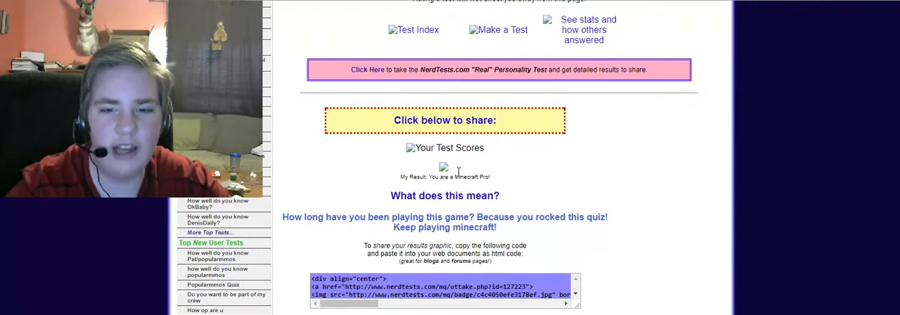